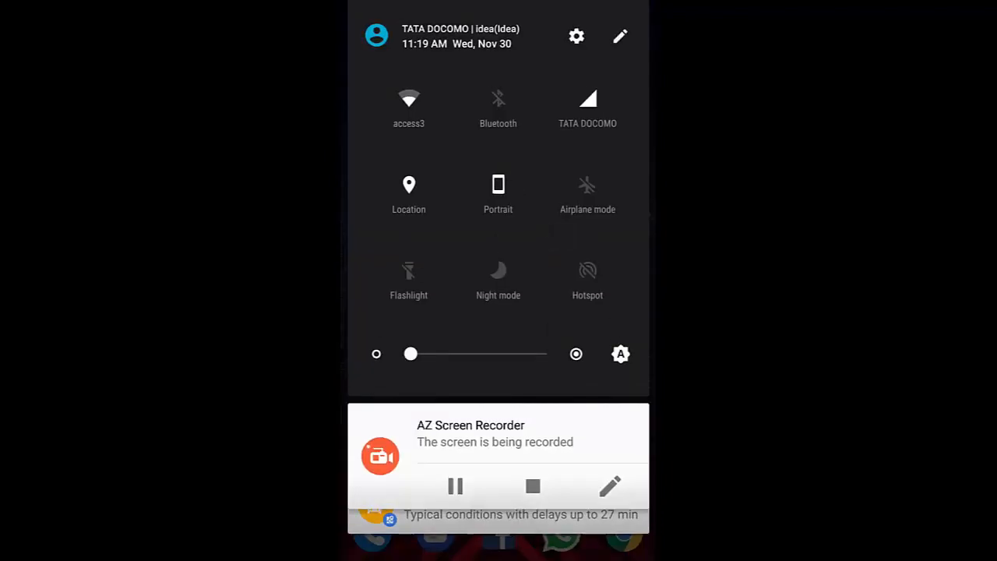
# Reach the TATA DOCOMO Data usage page from quick settings and reveal its Data usage control option
pyautogui.click(576, 35)
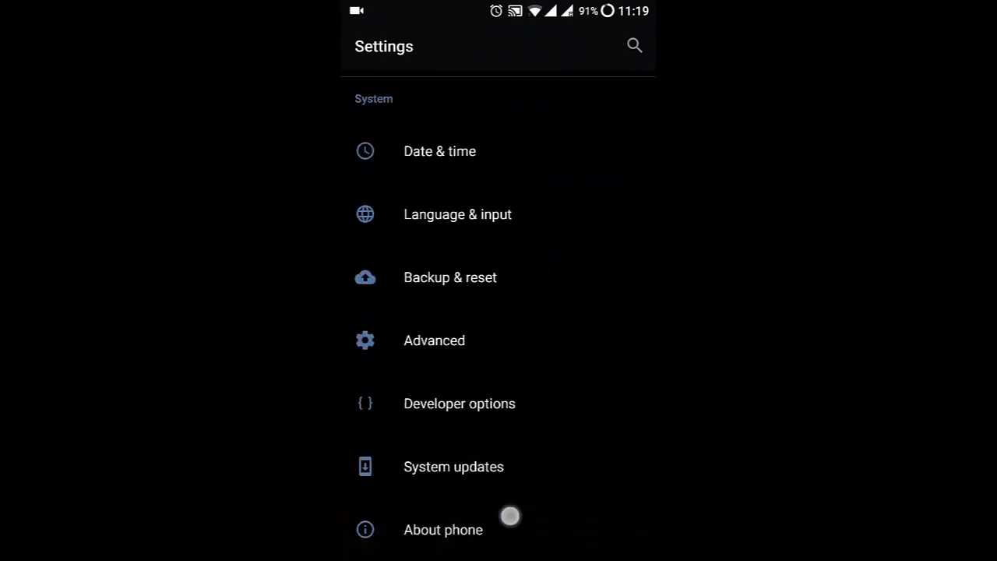
pyautogui.click(443, 530)
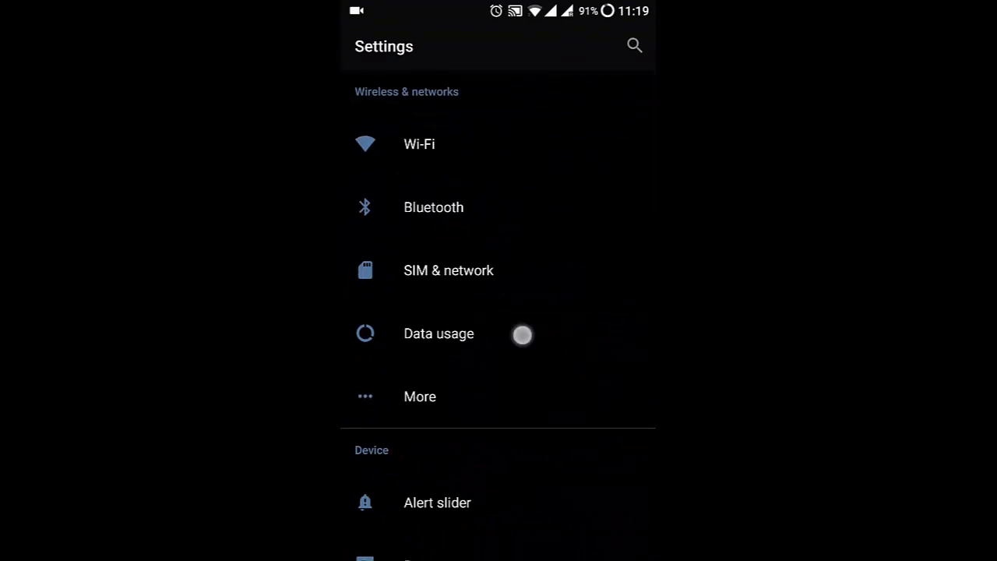
pyautogui.click(439, 333)
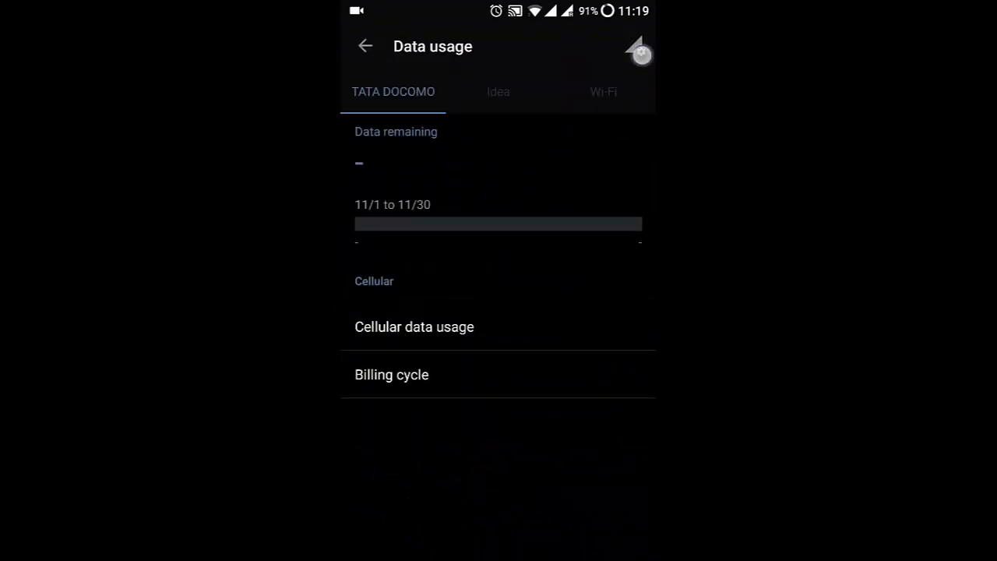
pyautogui.click(635, 47)
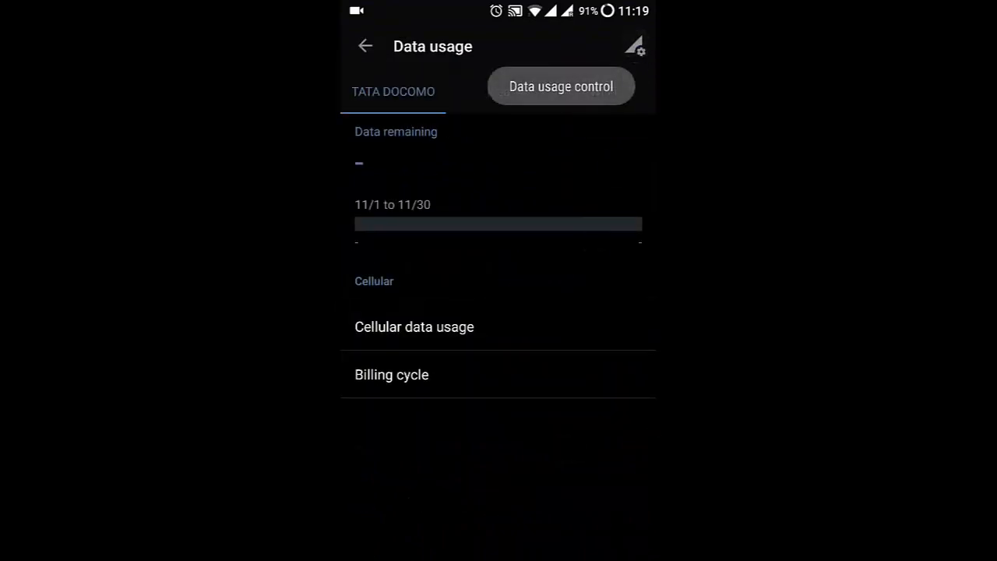
# Enter the Data usage control app list and browse through the installed apps
pyautogui.click(560, 85)
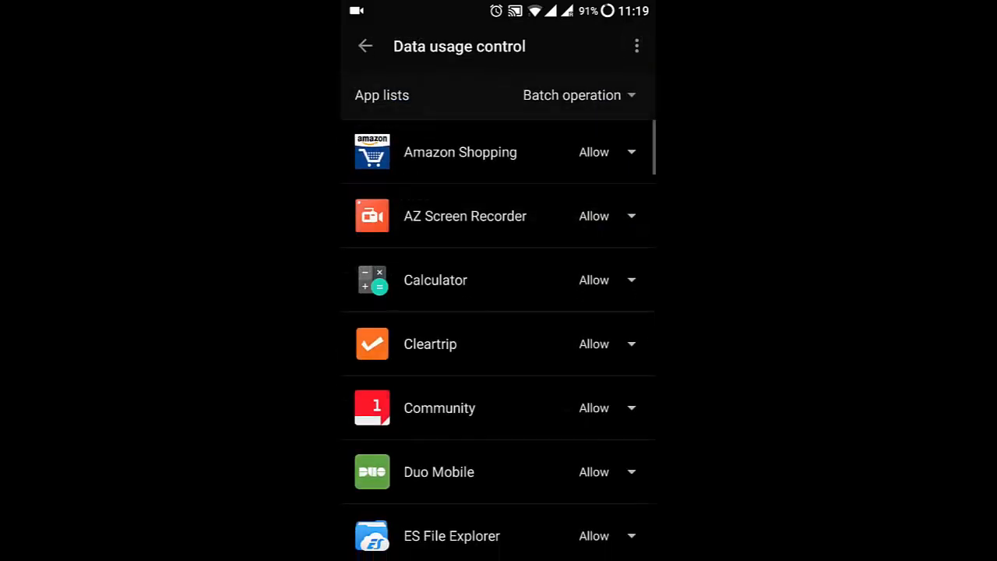
pyautogui.scroll(3)
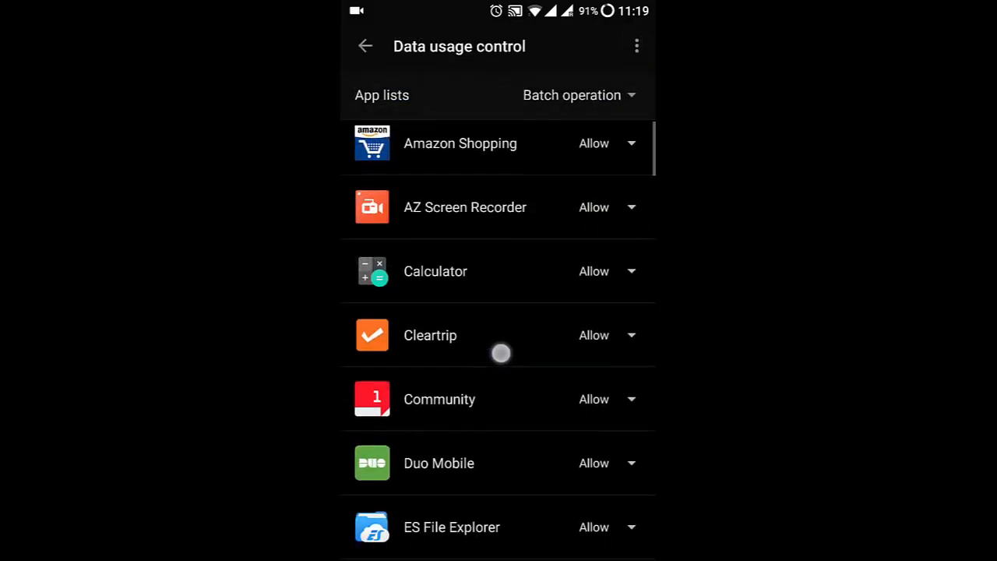
pyautogui.scroll(3)
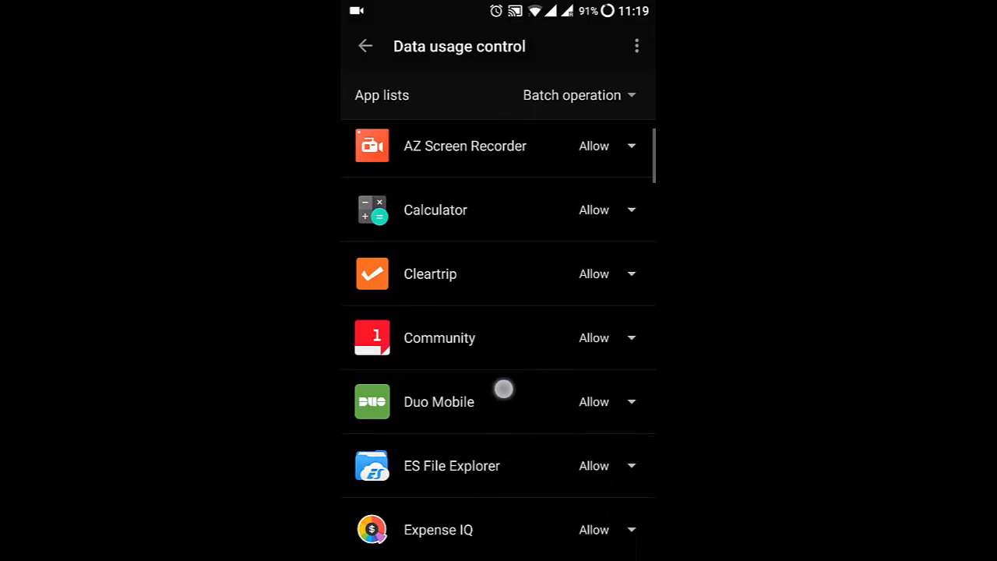
pyautogui.scroll(-3)
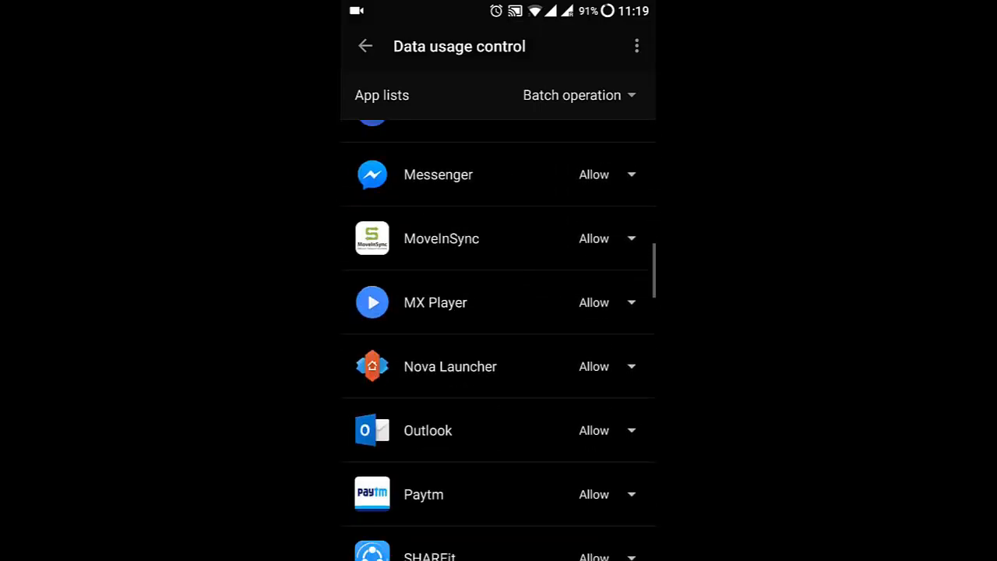
pyautogui.scroll(3)
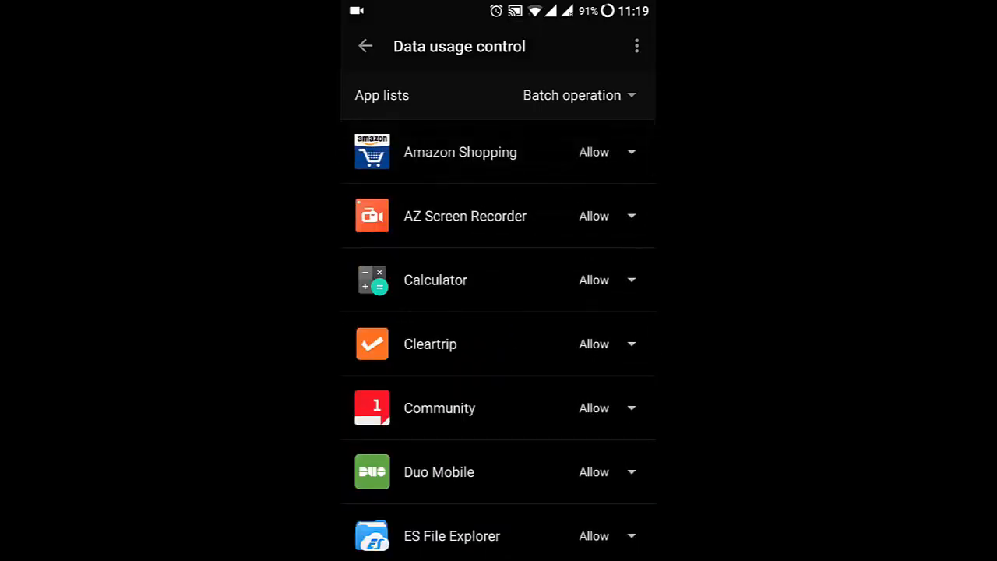
# Show Amazon Shopping's network access choices: Allow, Forbidden, Wi-Fi only, Data only
pyautogui.click(607, 153)
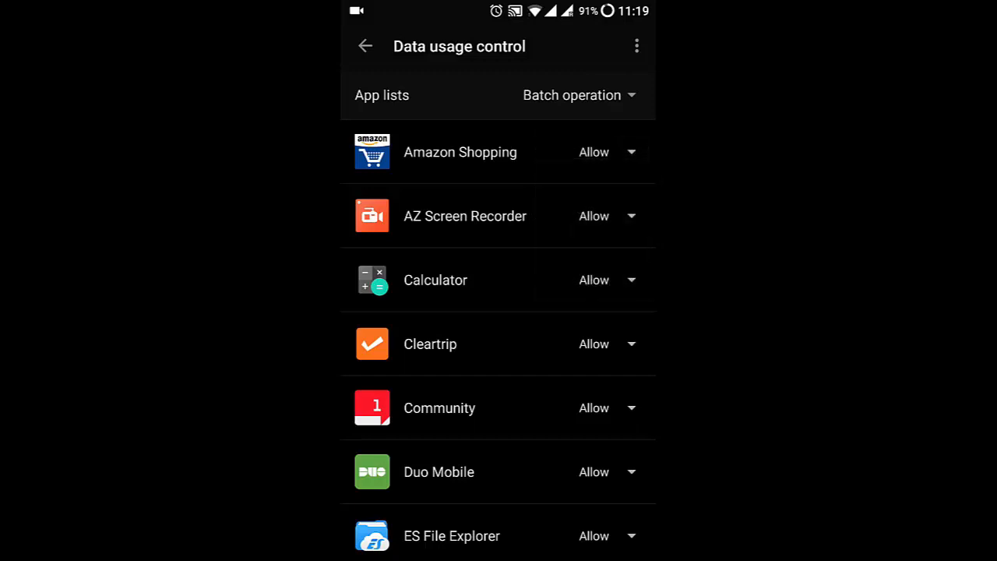
pyautogui.click(607, 152)
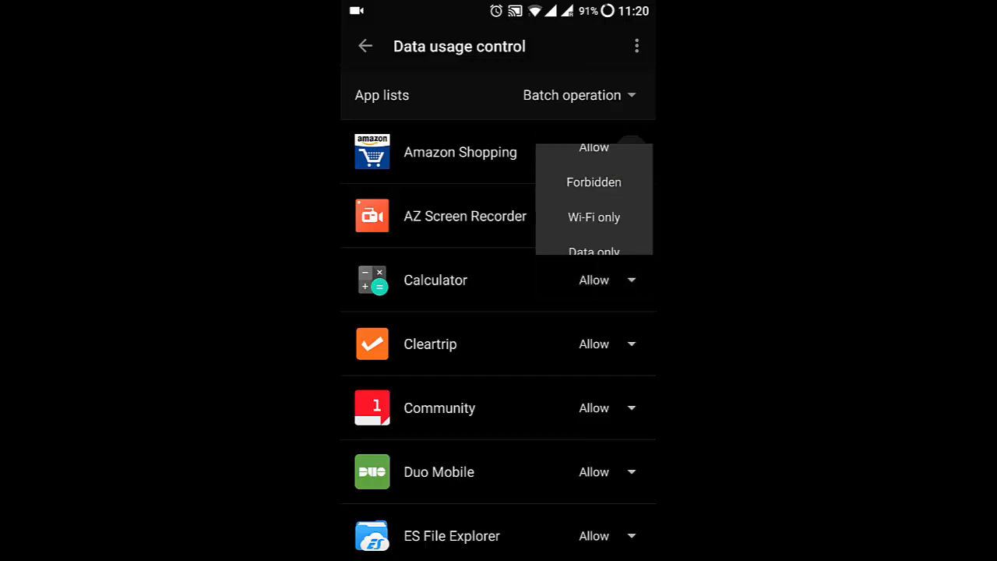
# Dismiss Amazon Shopping's dropdown and show Batch operation choices: Allow all, Forbidden all, Wi-Fi only all, Data only all
pyautogui.click(606, 152)
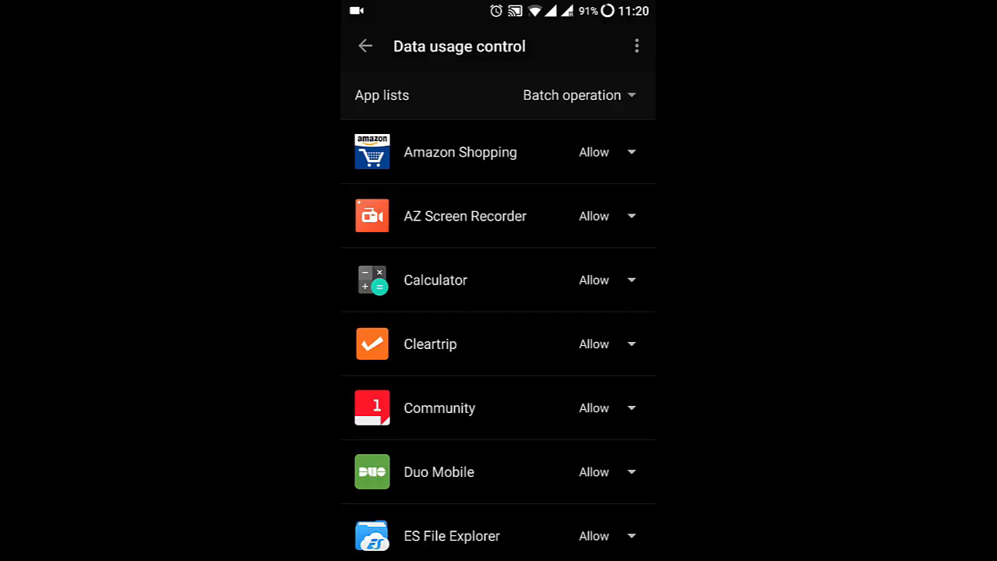
pyautogui.click(572, 95)
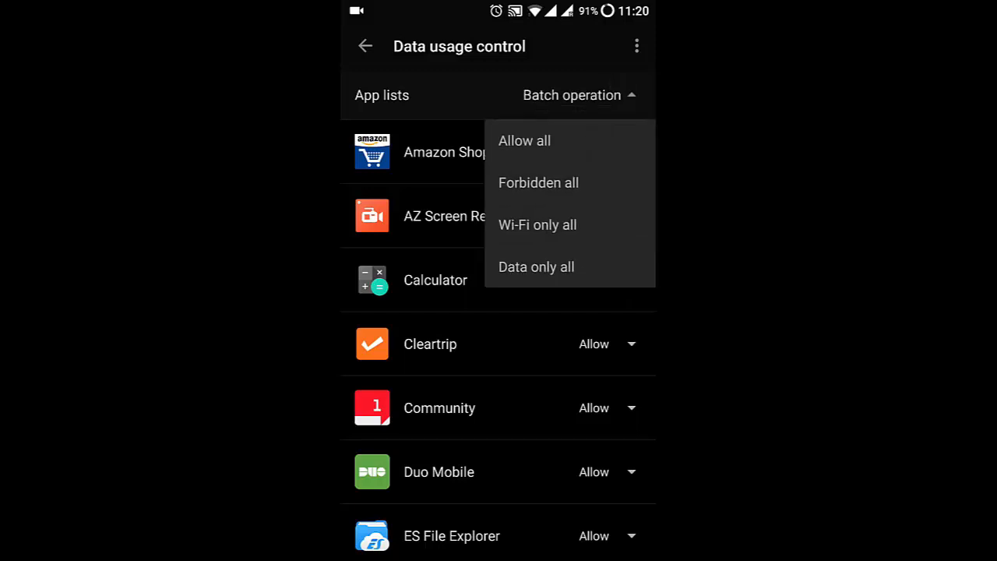